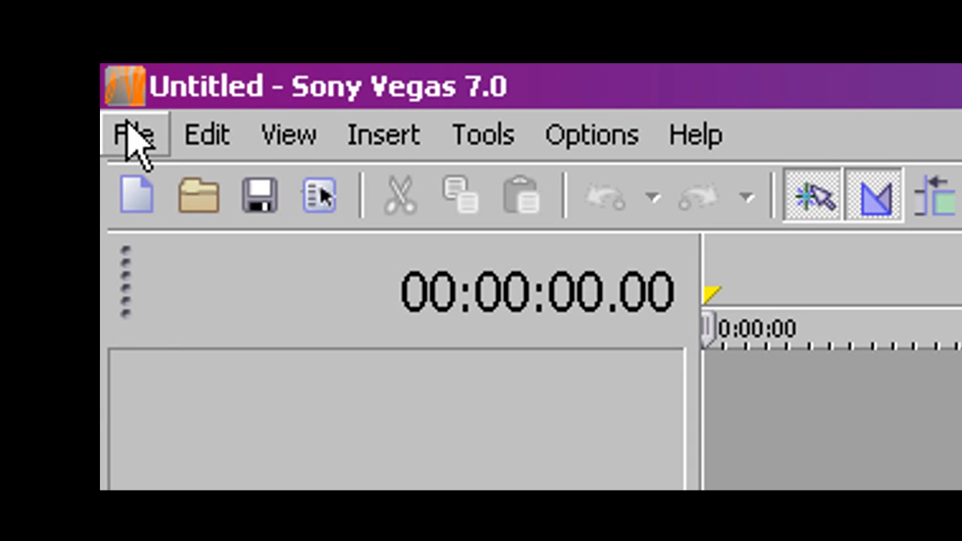
Start a new project from the File menu.
left_click(134, 135)
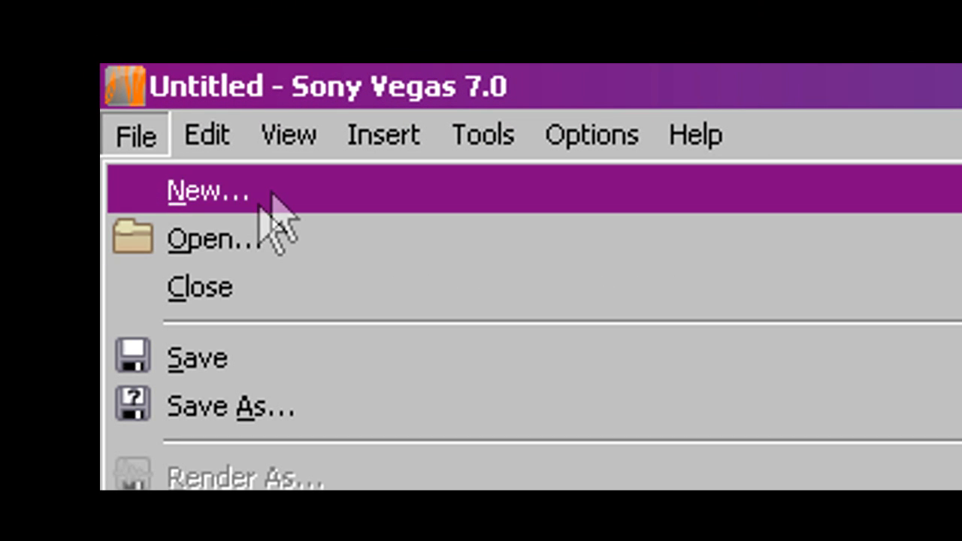
left_click(207, 191)
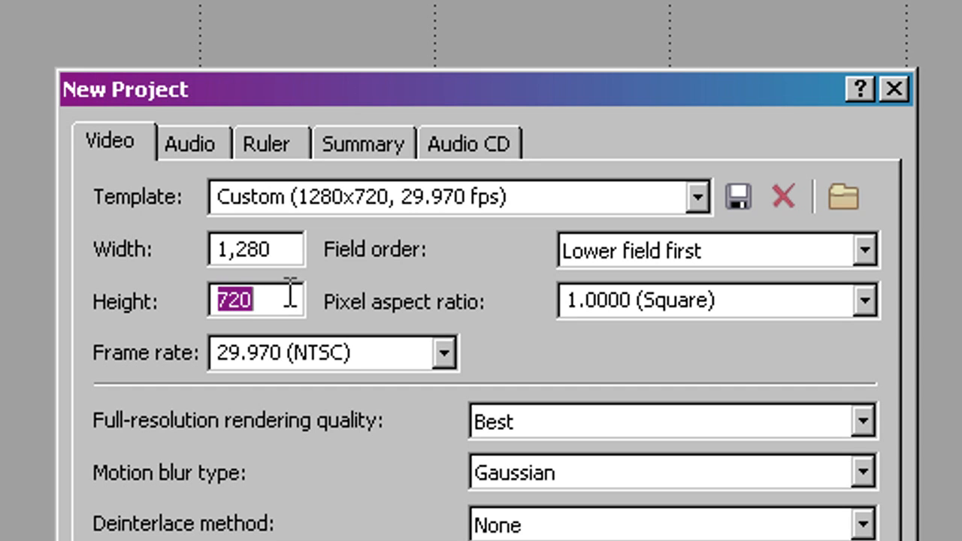
mouse_move(835, 273)
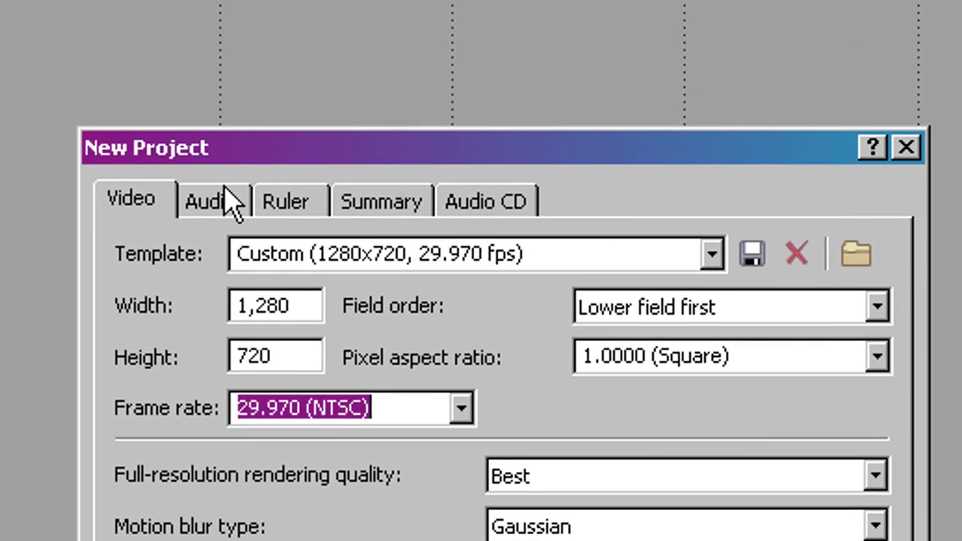
Set audio to 5.1 Surround with a 180 Hz low-pass filter at Best quality.
left_click(210, 201)
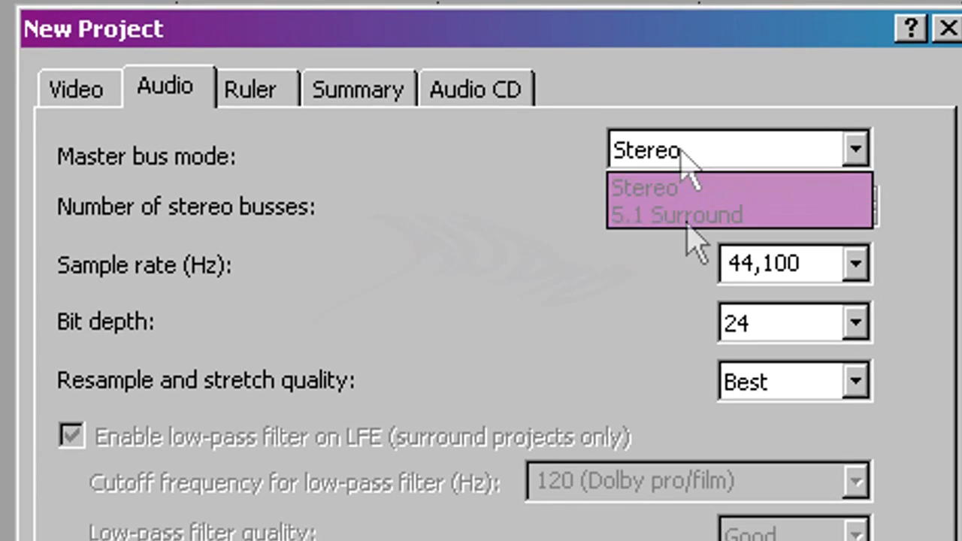
left_click(674, 213)
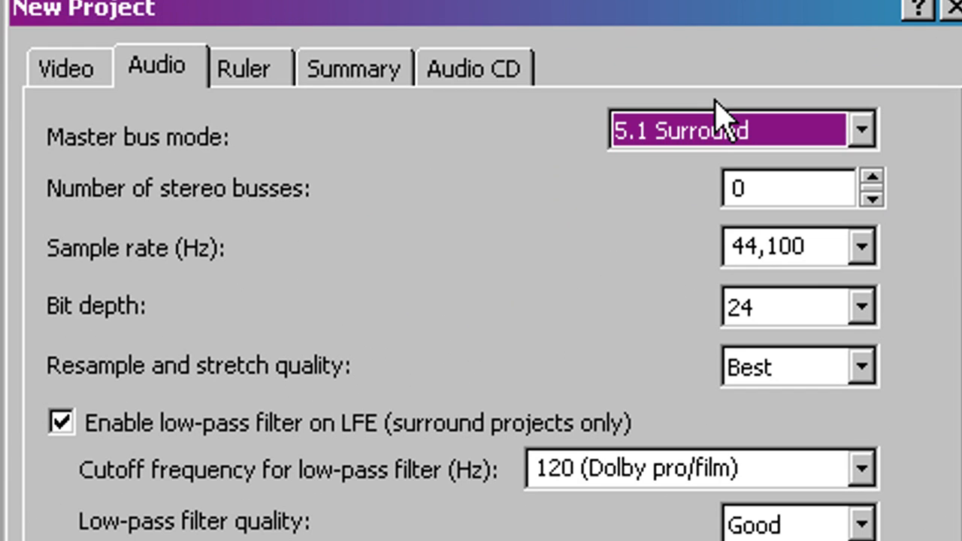
left_click(784, 306)
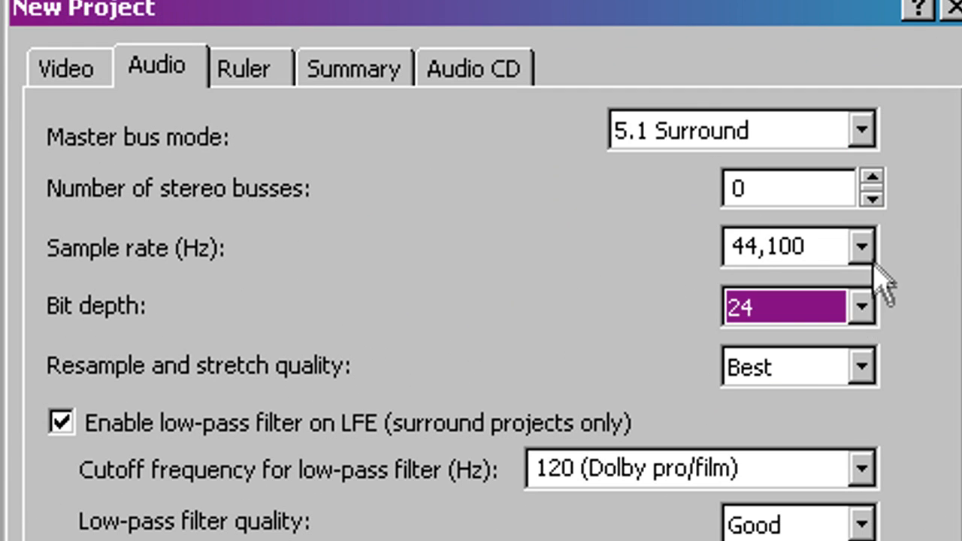
left_click(860, 247)
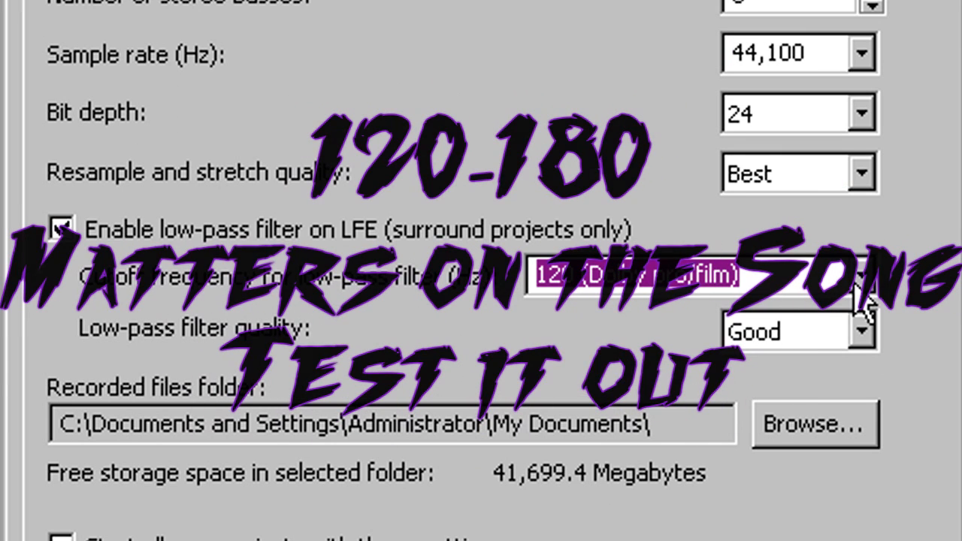
left_click(864, 275)
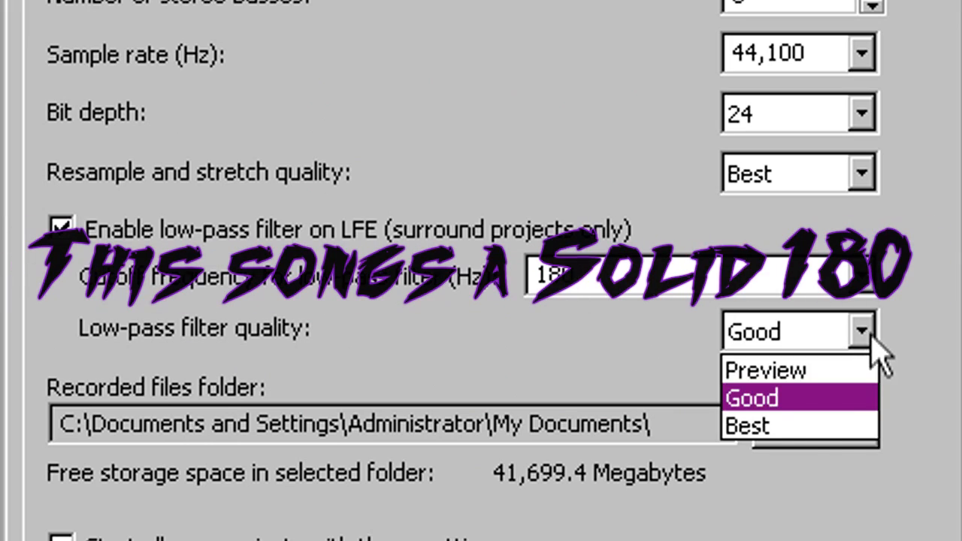
left_click(747, 426)
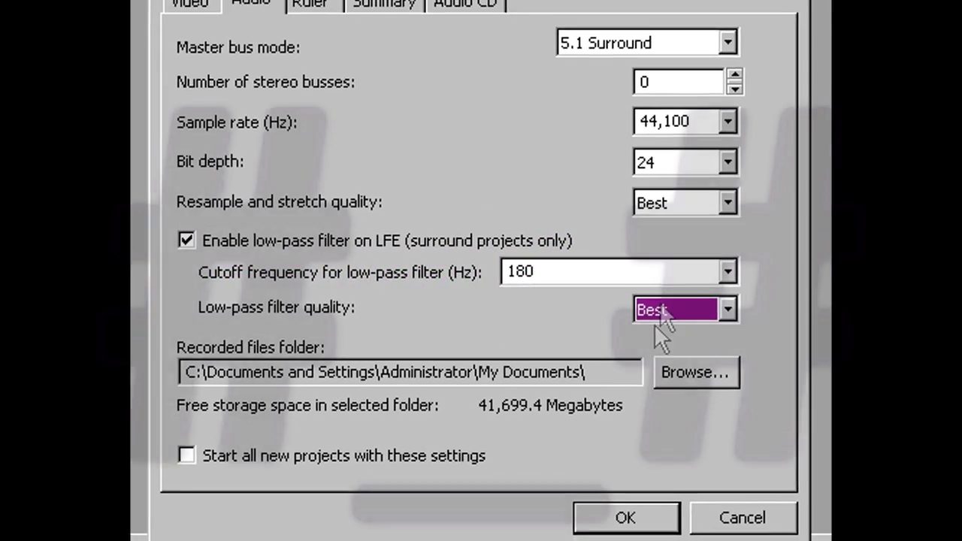
Review the video settings and confirm the new project.
left_click(460, 68)
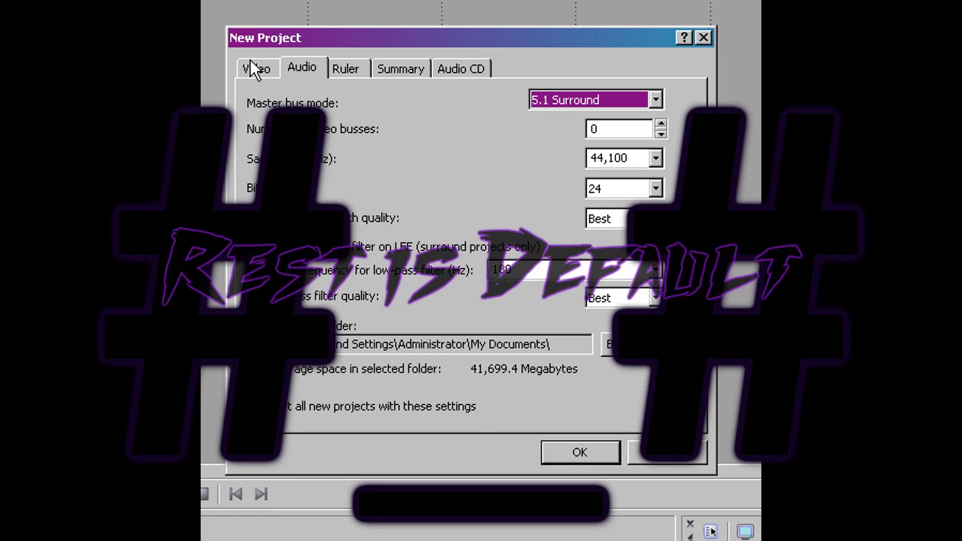
left_click(255, 68)
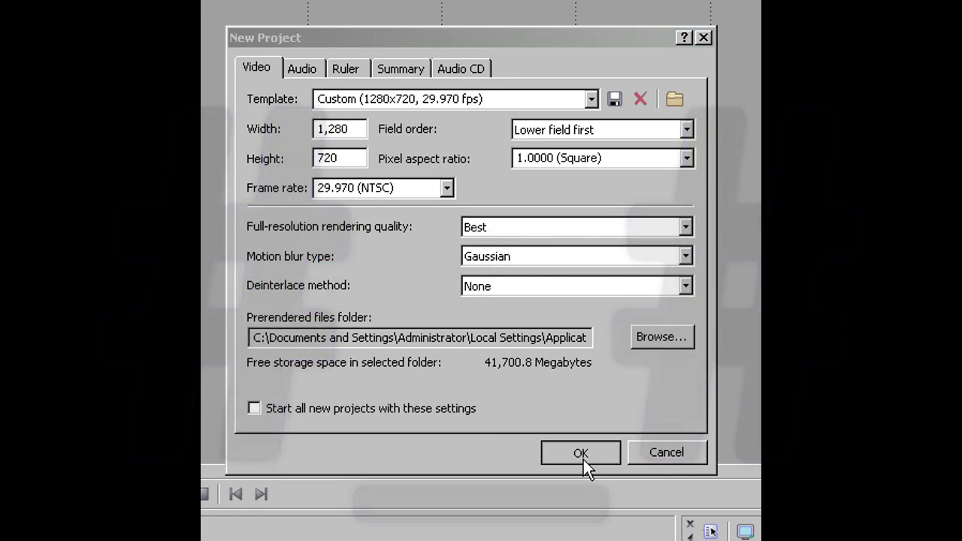
left_click(580, 451)
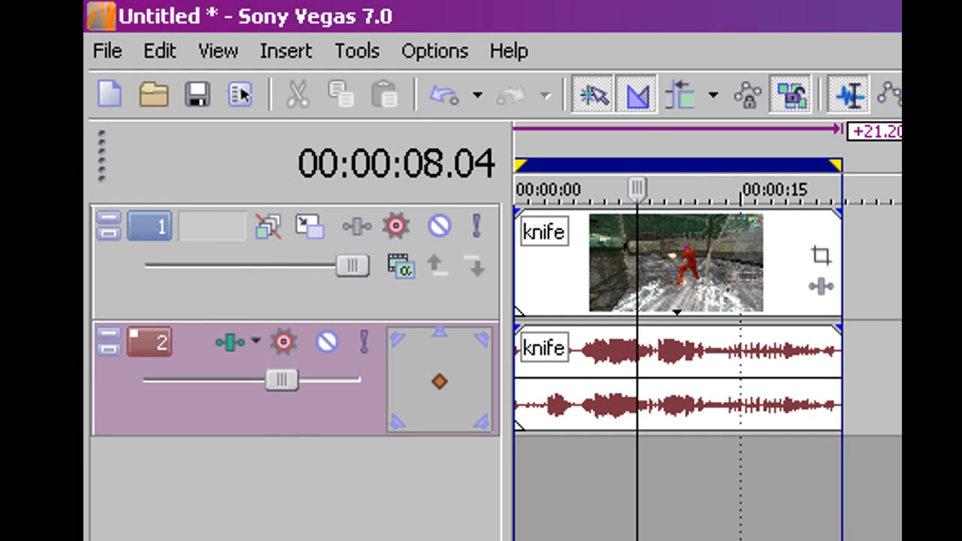
mouse_move(108, 51)
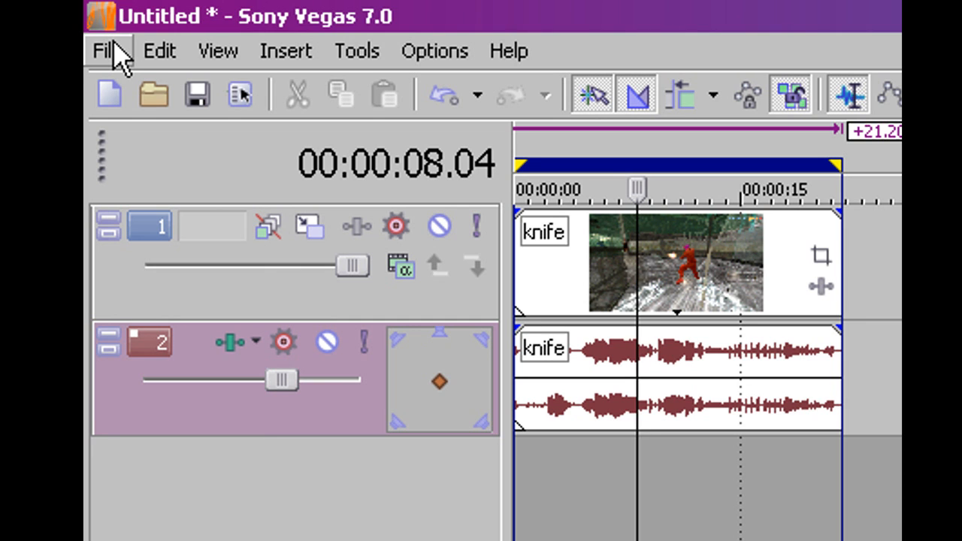
Bring up Render As for the knife project.
left_click(105, 51)
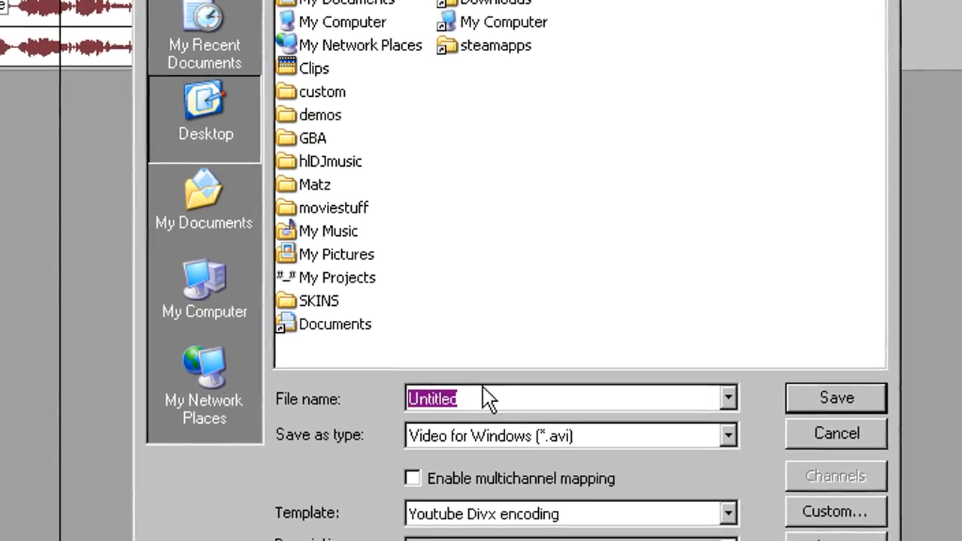
Name the output 'batman' as Video for Windows AVI and go to the custom template settings.
type("batman")
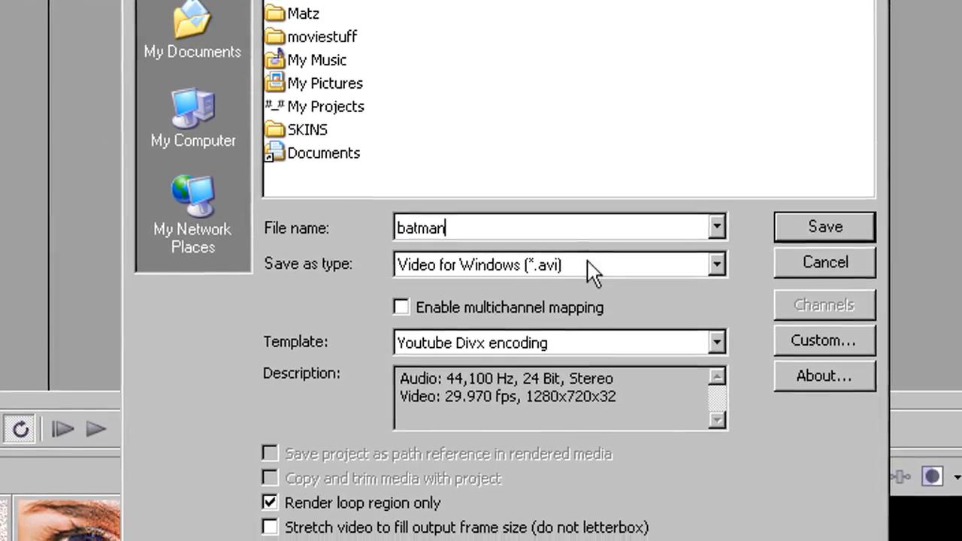
left_click(715, 264)
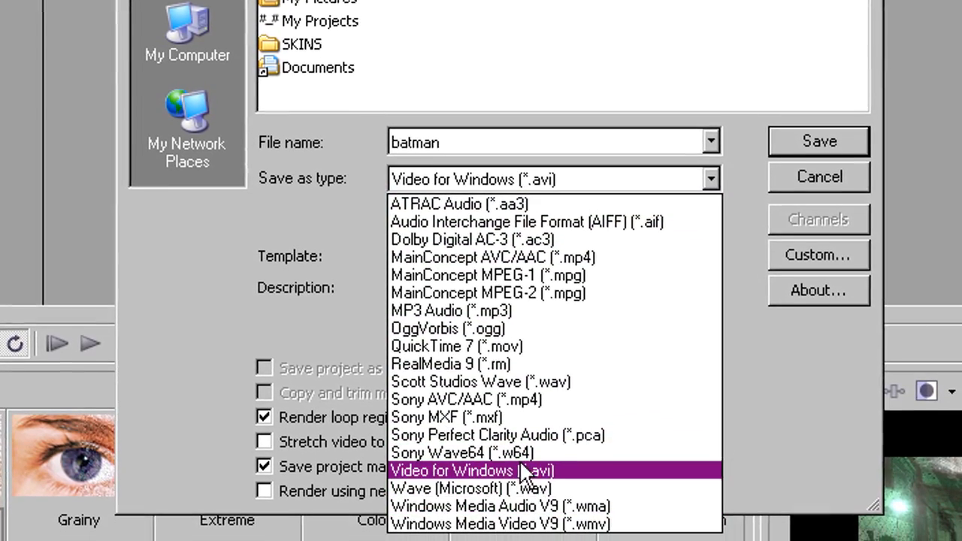
left_click(472, 470)
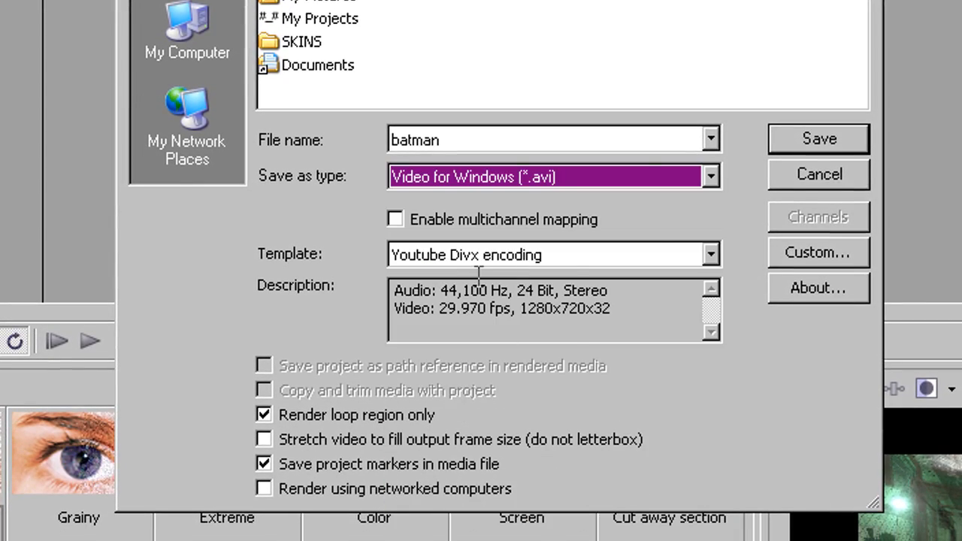
left_click(710, 254)
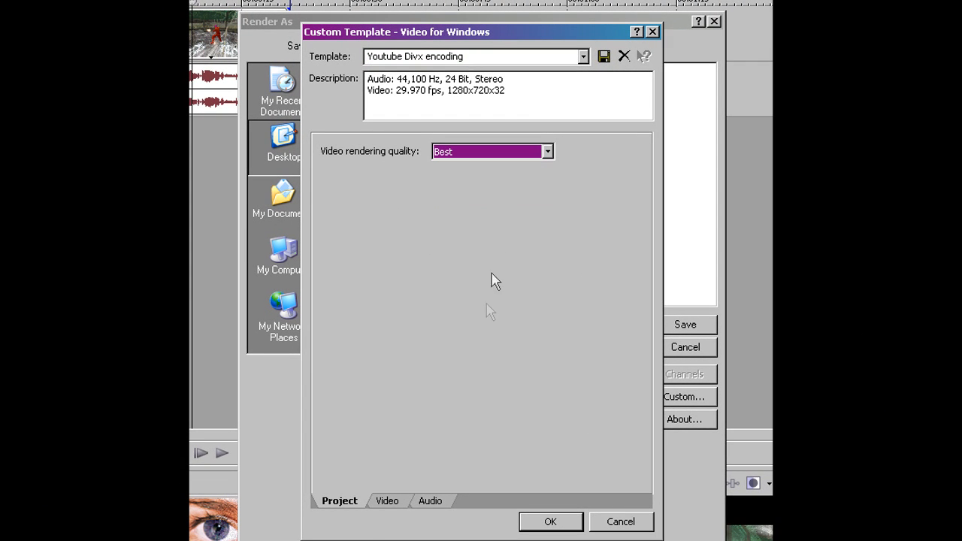
Keep Xvid MPEG-4 as the template's video codec and bring up its encoder configuration.
left_click(387, 500)
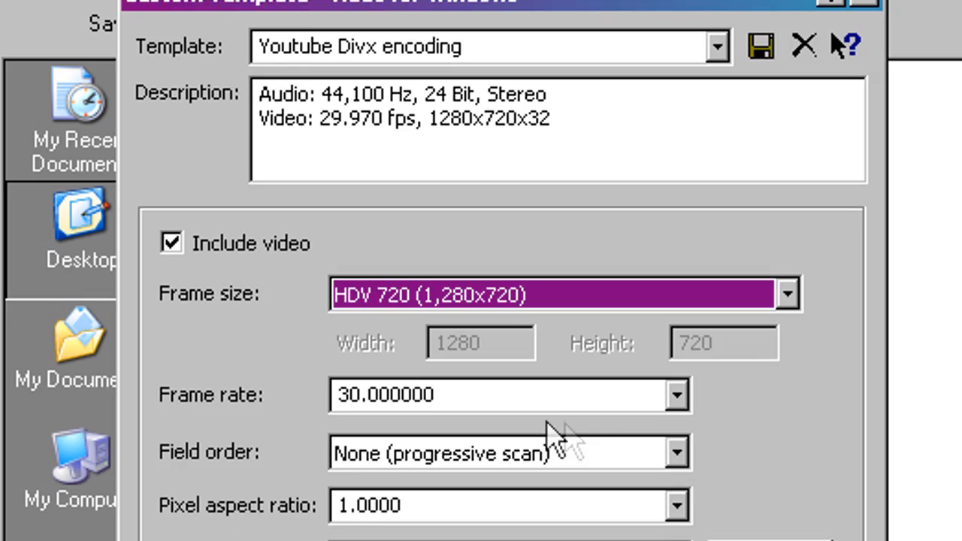
scroll("down", 3)
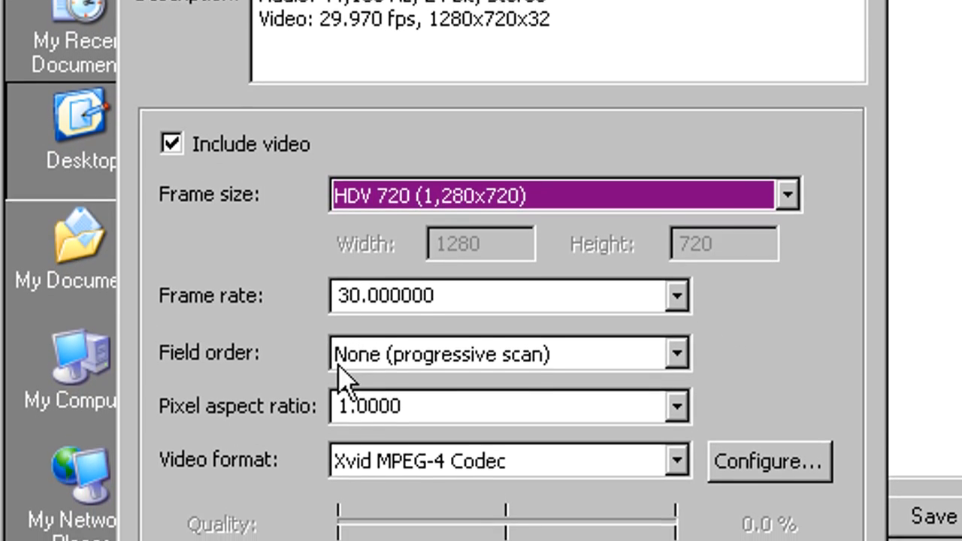
scroll("down", 3)
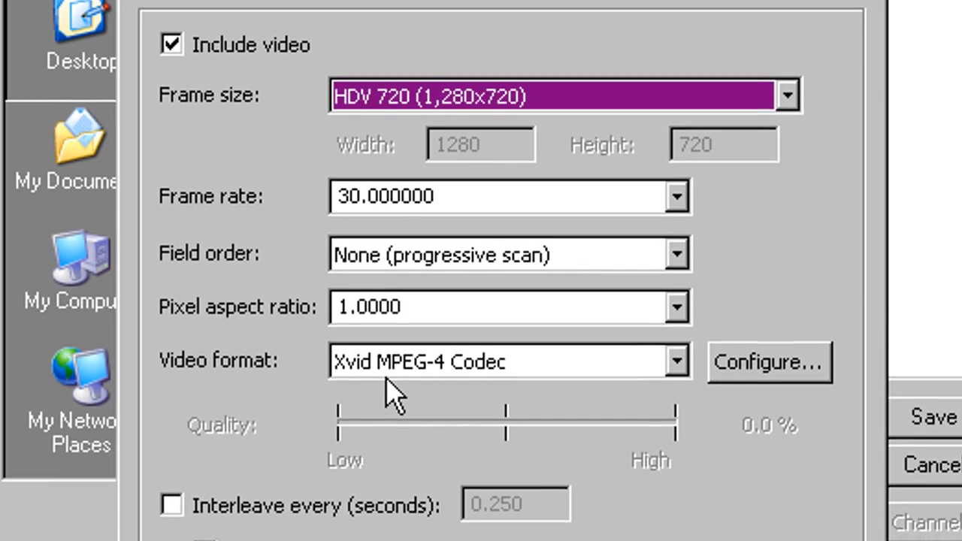
left_click(677, 360)
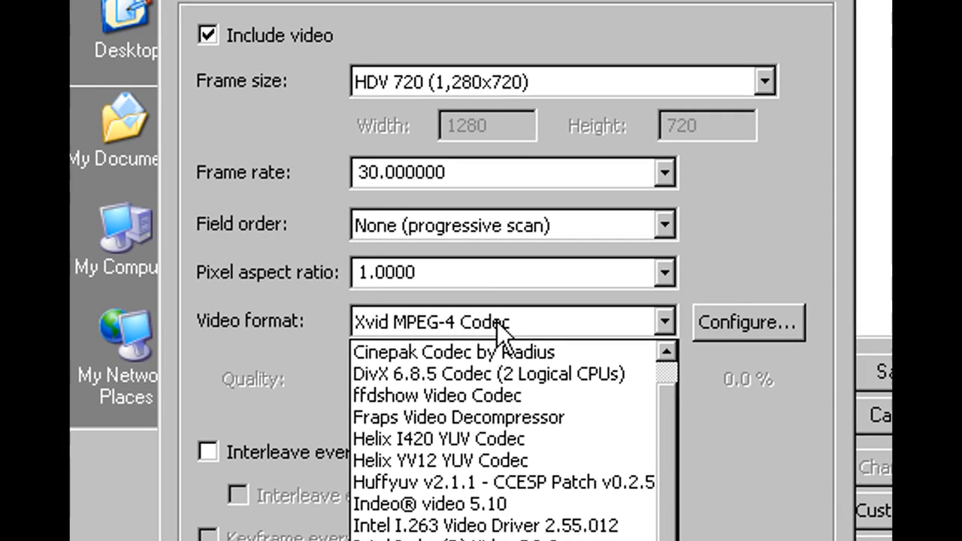
left_click(511, 321)
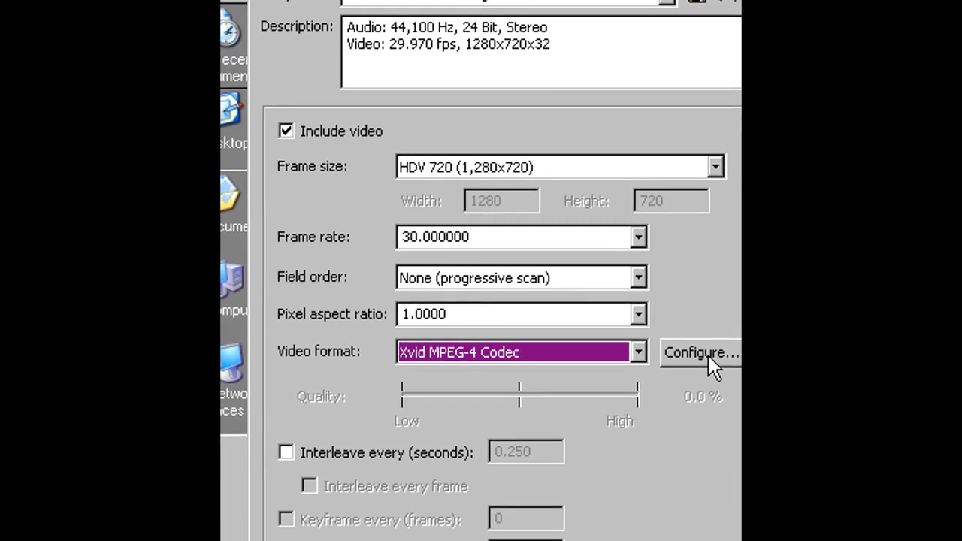
left_click(700, 352)
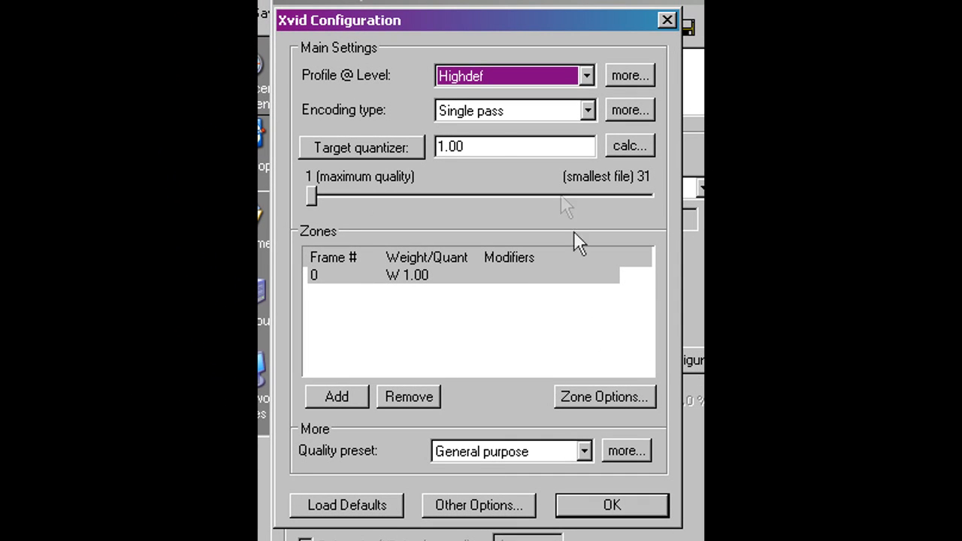
mouse_move(589, 82)
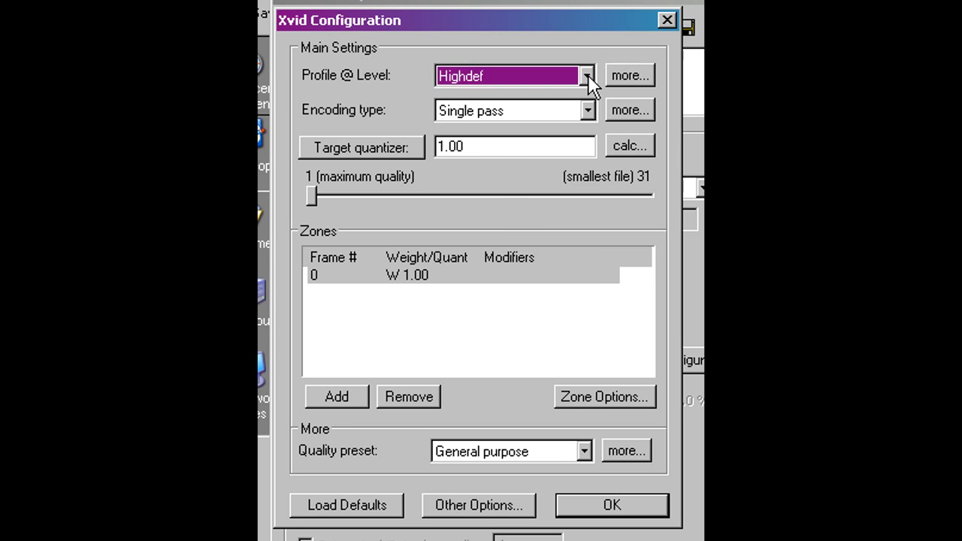
Keep the Highdef profile and single pass, and set the target quantizer to about 16.58.
left_click(586, 75)
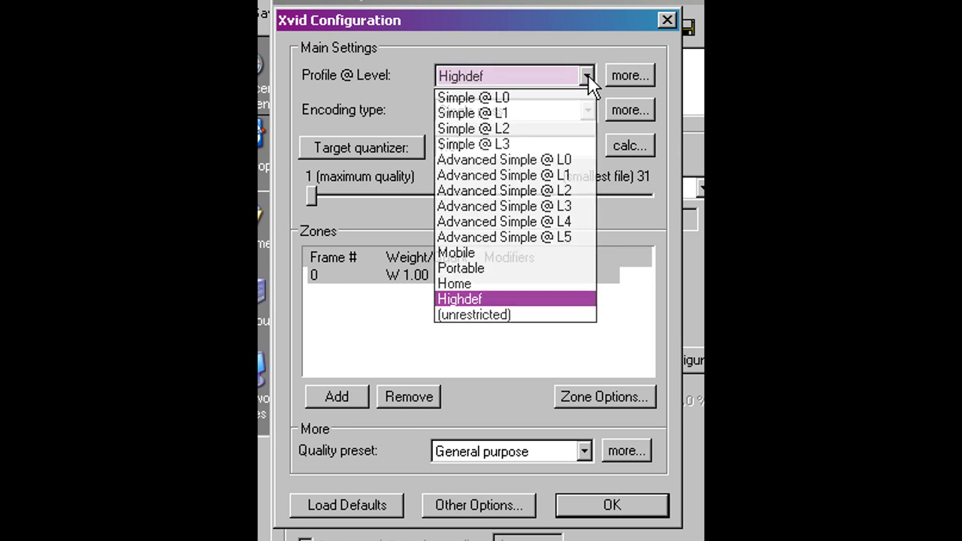
mouse_move(471, 89)
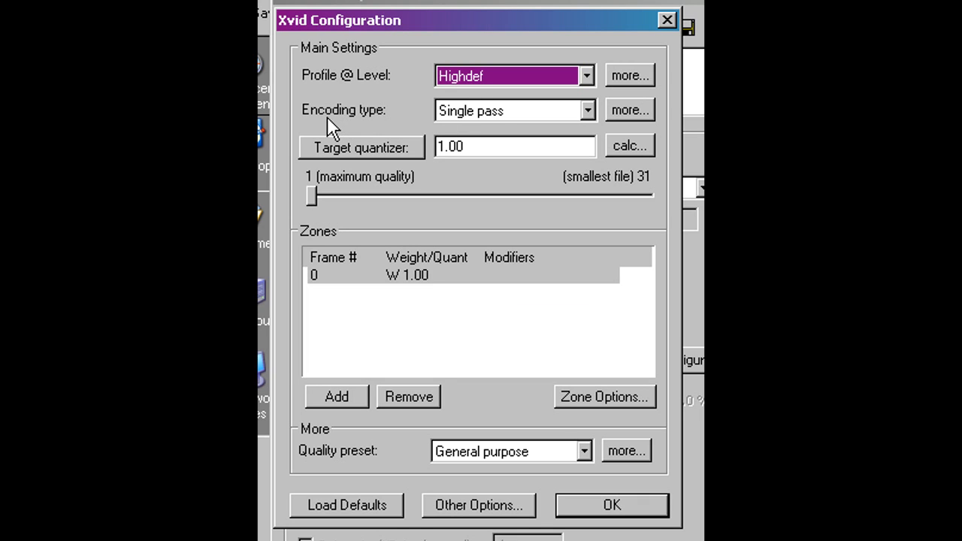
left_click(586, 110)
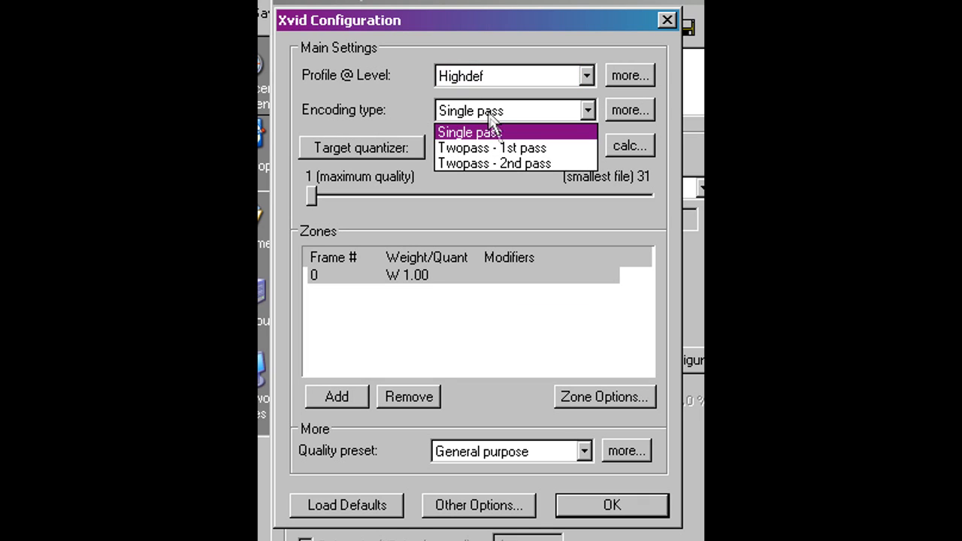
left_click(469, 132)
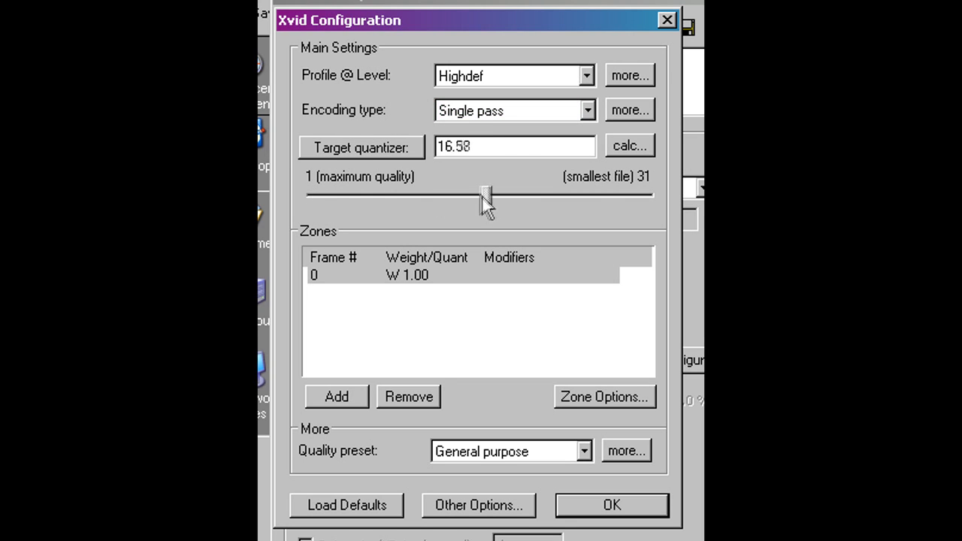
left_click_drag(484, 196, 308, 196)
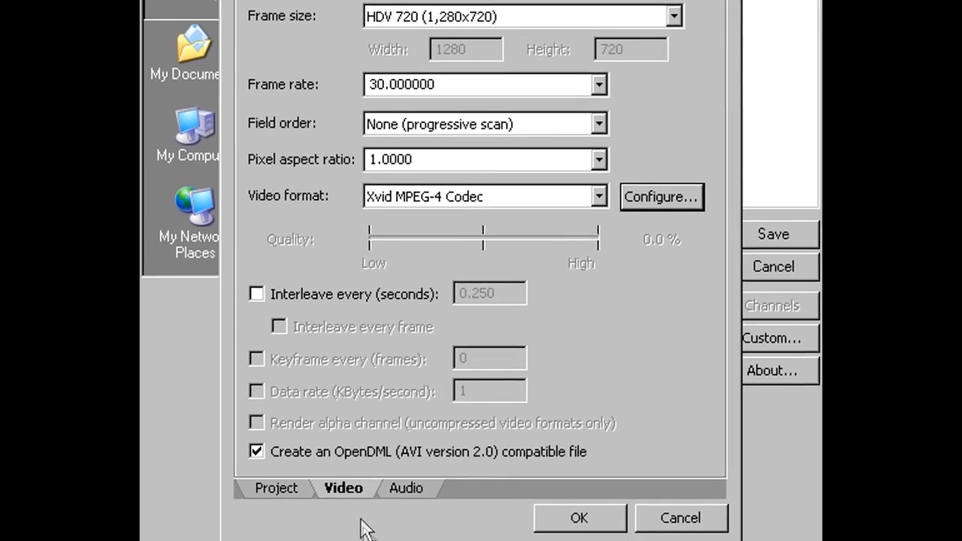
Set the template audio to Lame MP3, 48000 Hz, 320 kbps CBR, stereo.
left_click(406, 487)
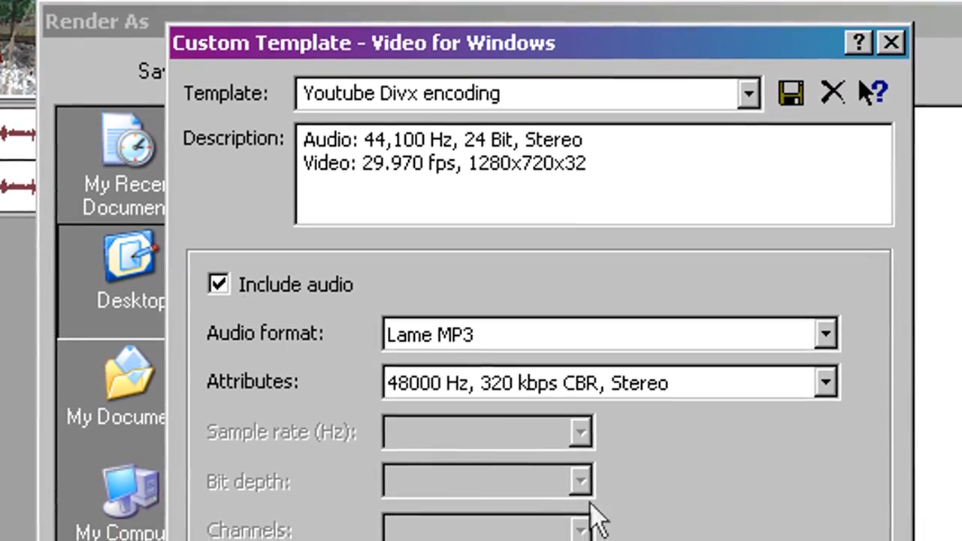
left_click(823, 334)
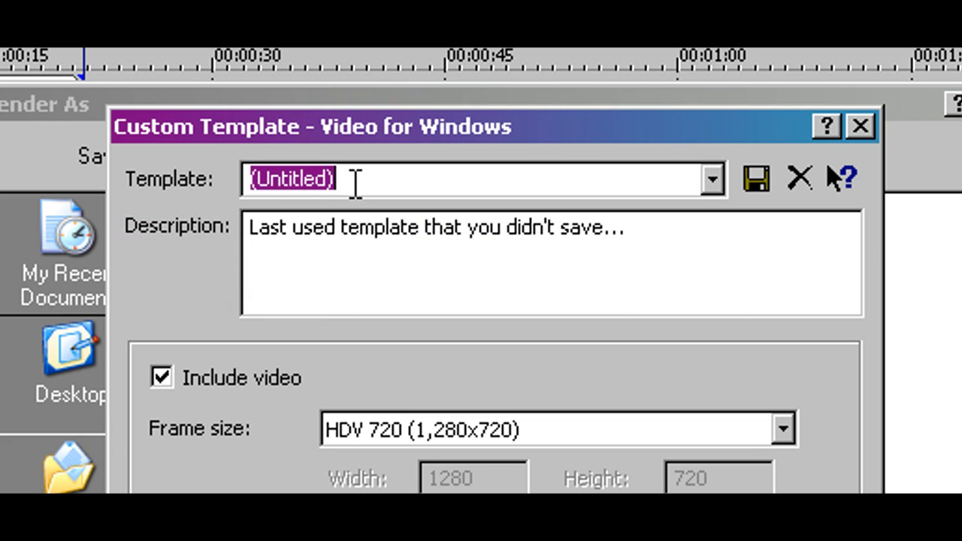
Name the render template 'You-Tube DivX' and save it.
type("You-T")
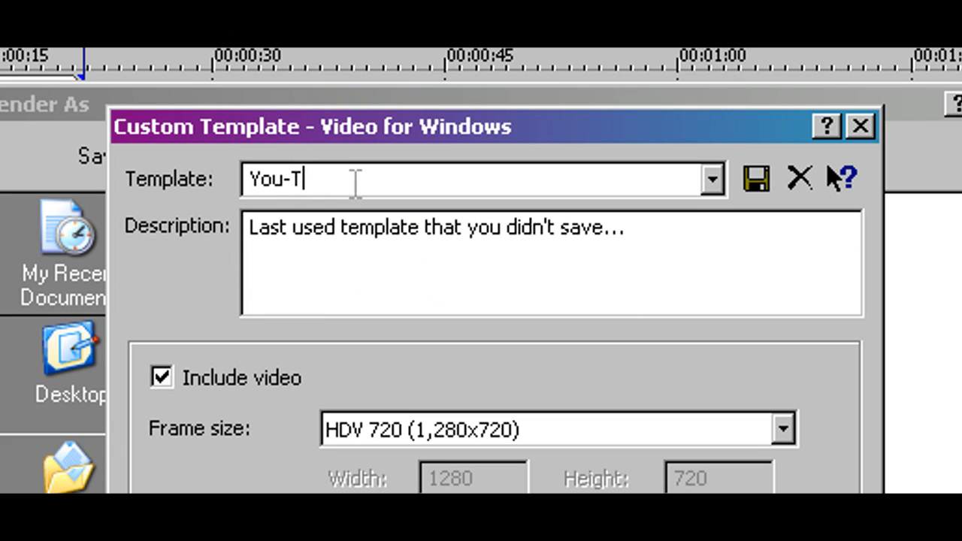
type("ube D")
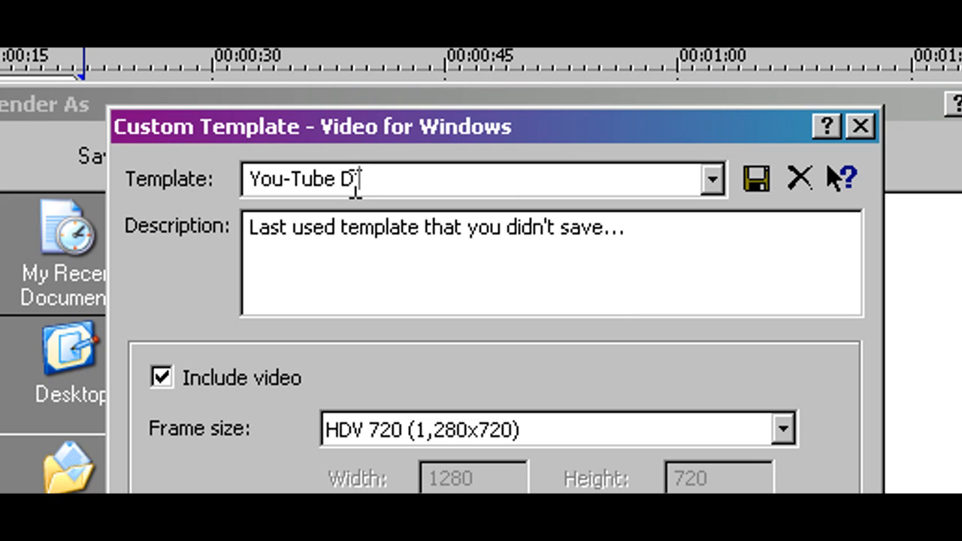
type("ivX")
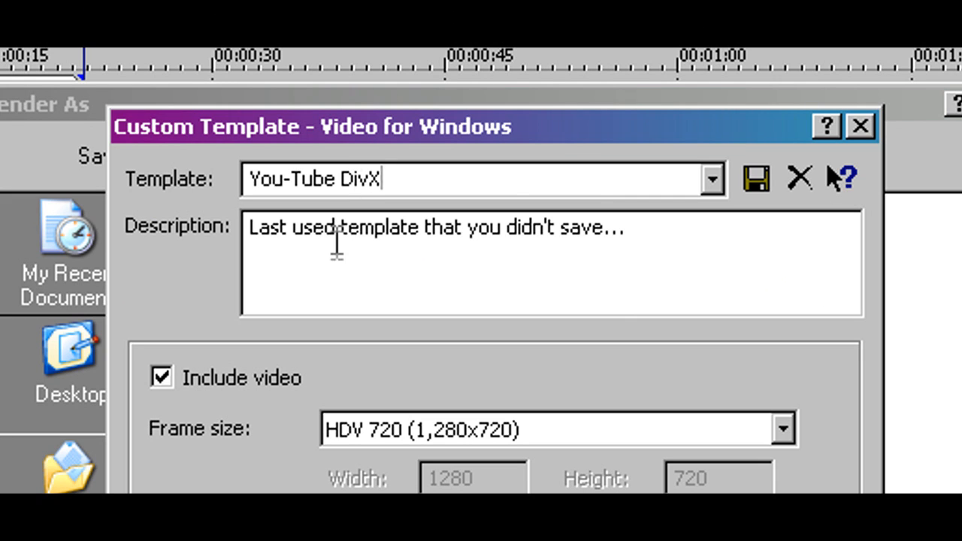
left_click(709, 179)
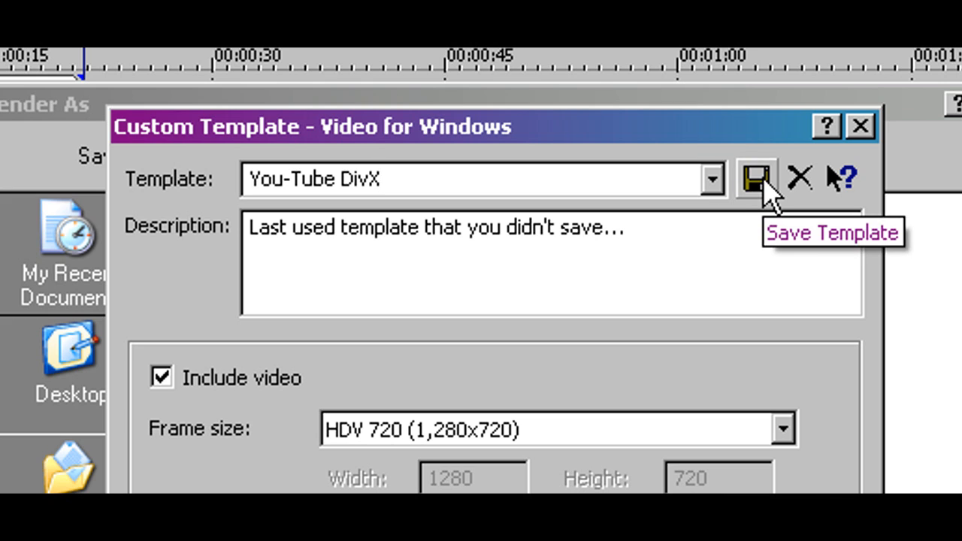
left_click(754, 179)
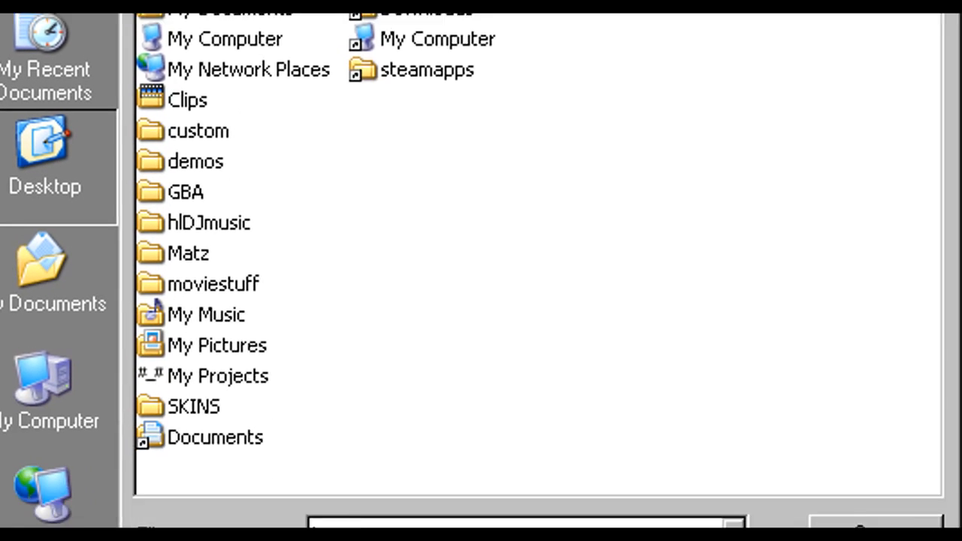